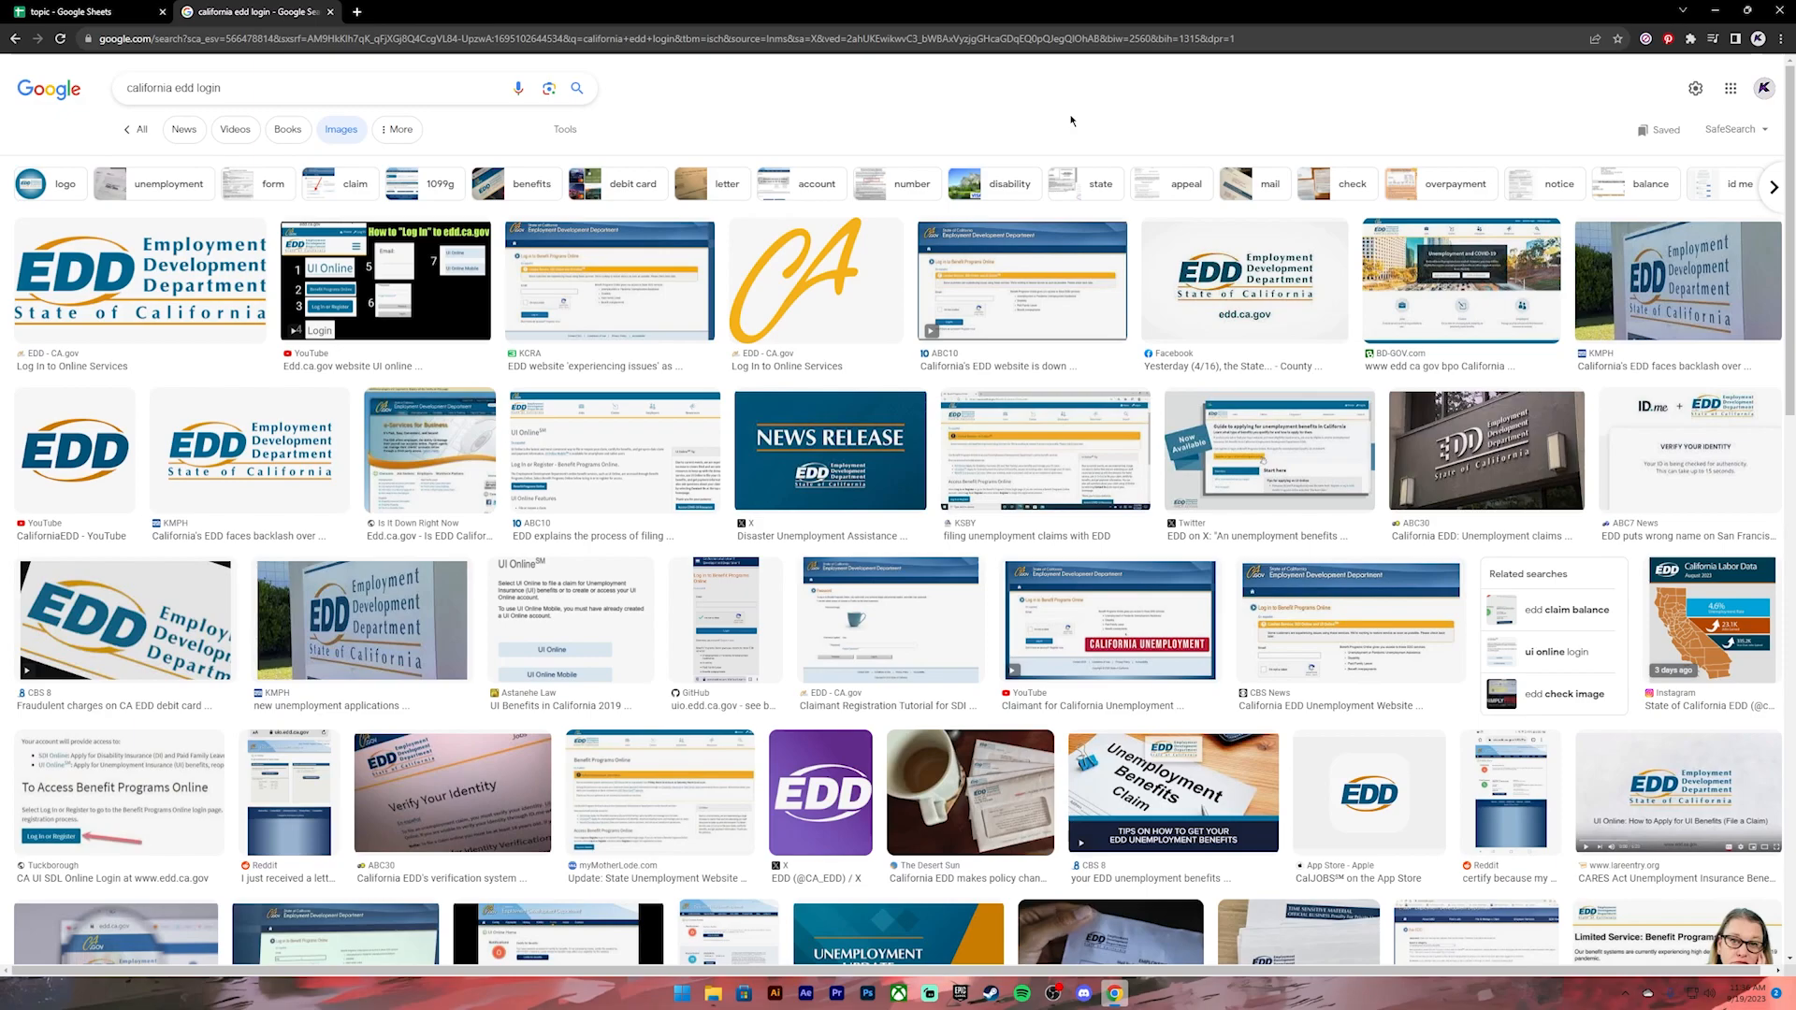
Show the regular web results for the 'california edd login' search.
click(320, 88)
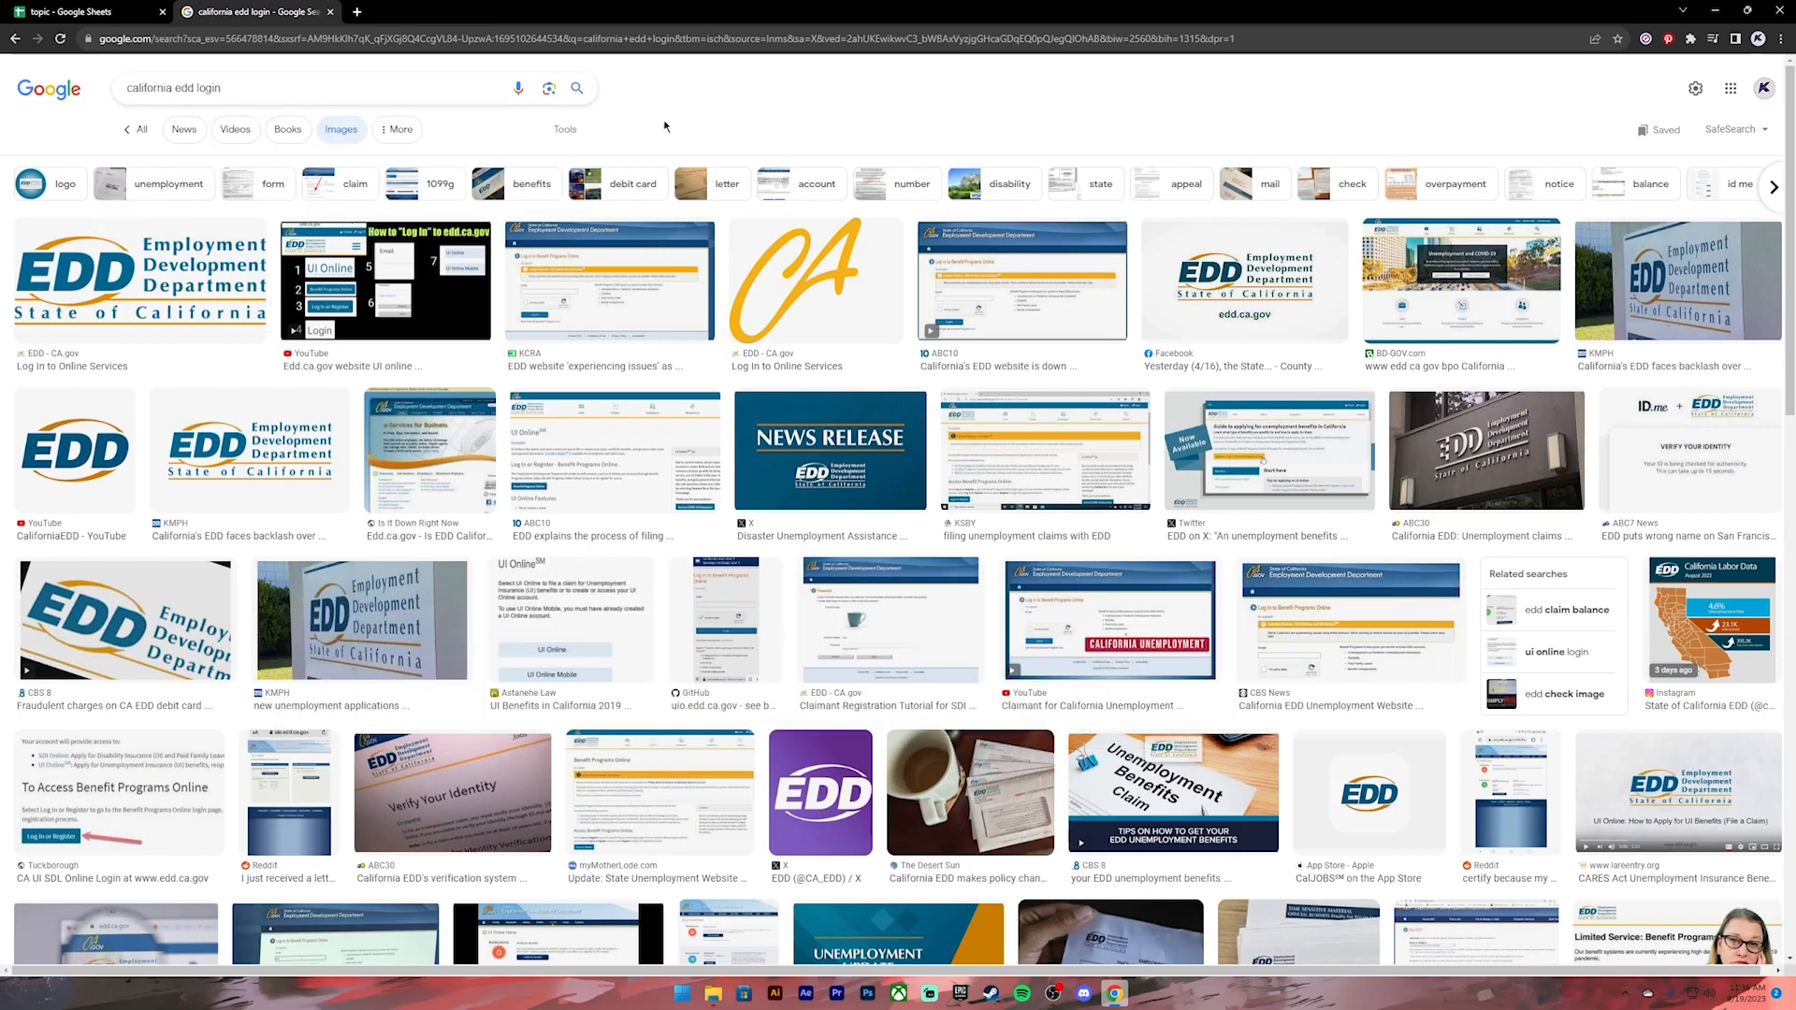
click(137, 129)
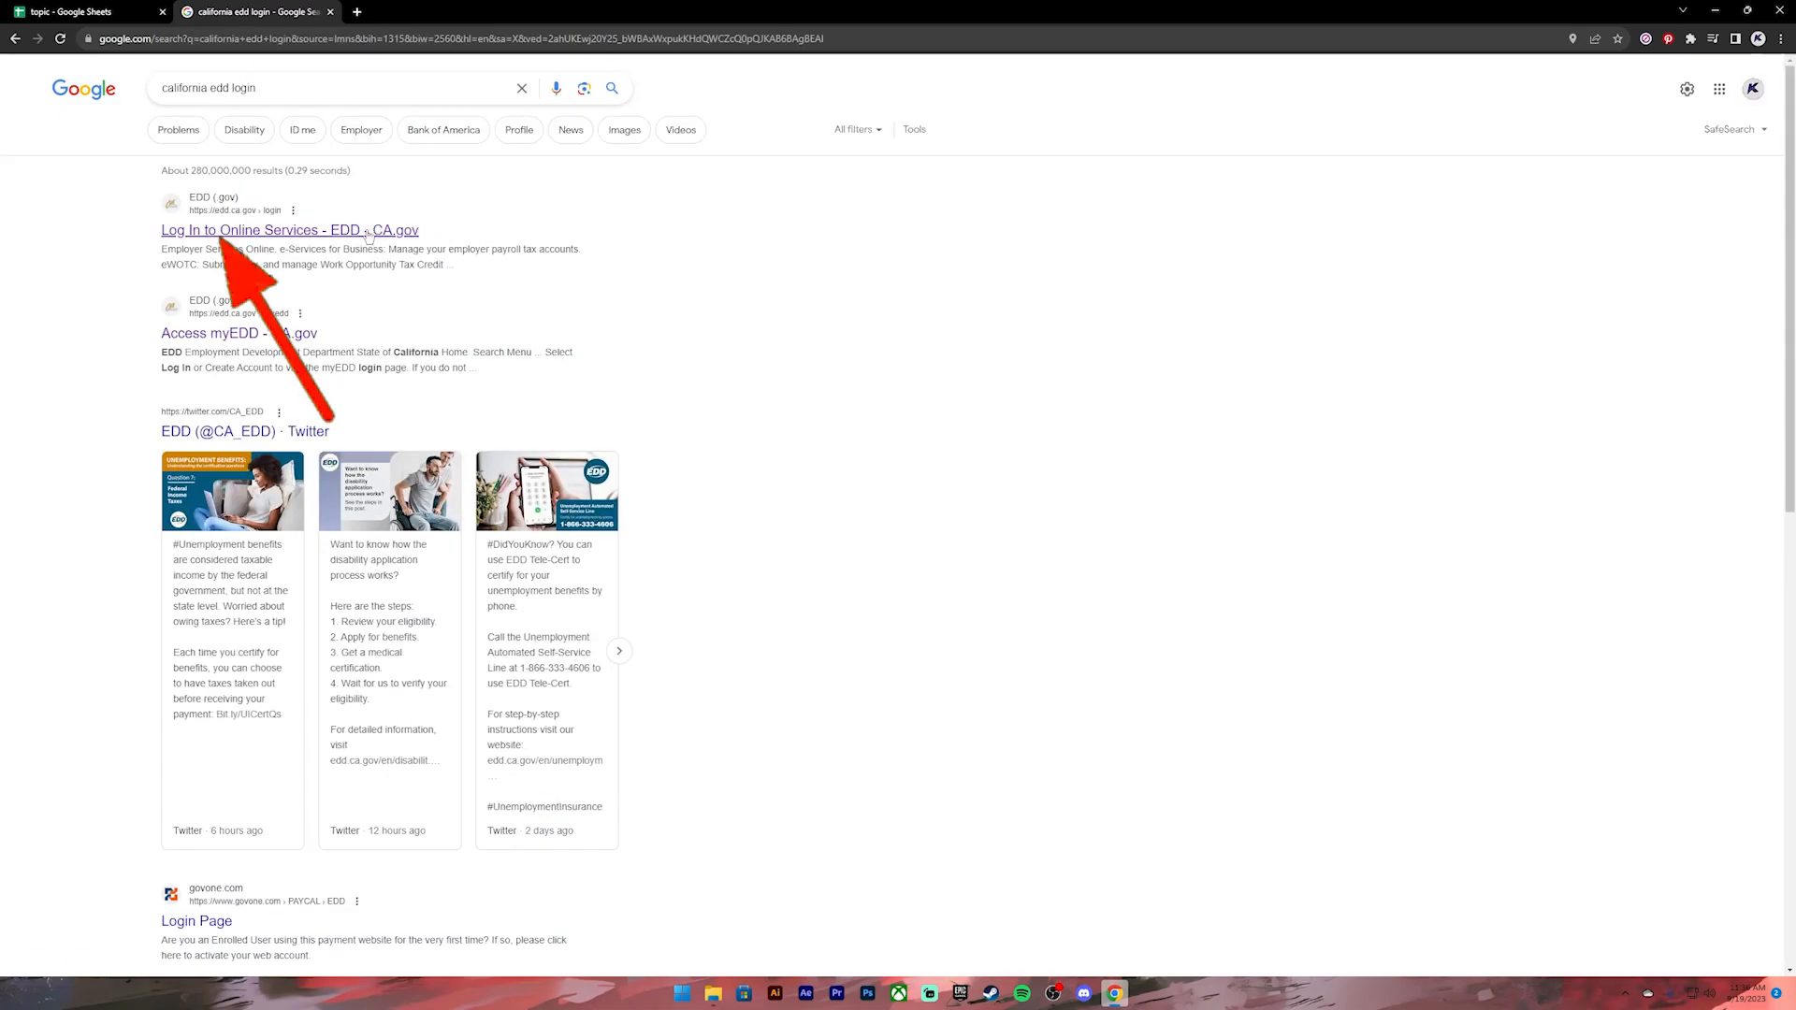
Follow the EDD 'Log In to Online Services' result to the Employer Services Online page.
click(287, 229)
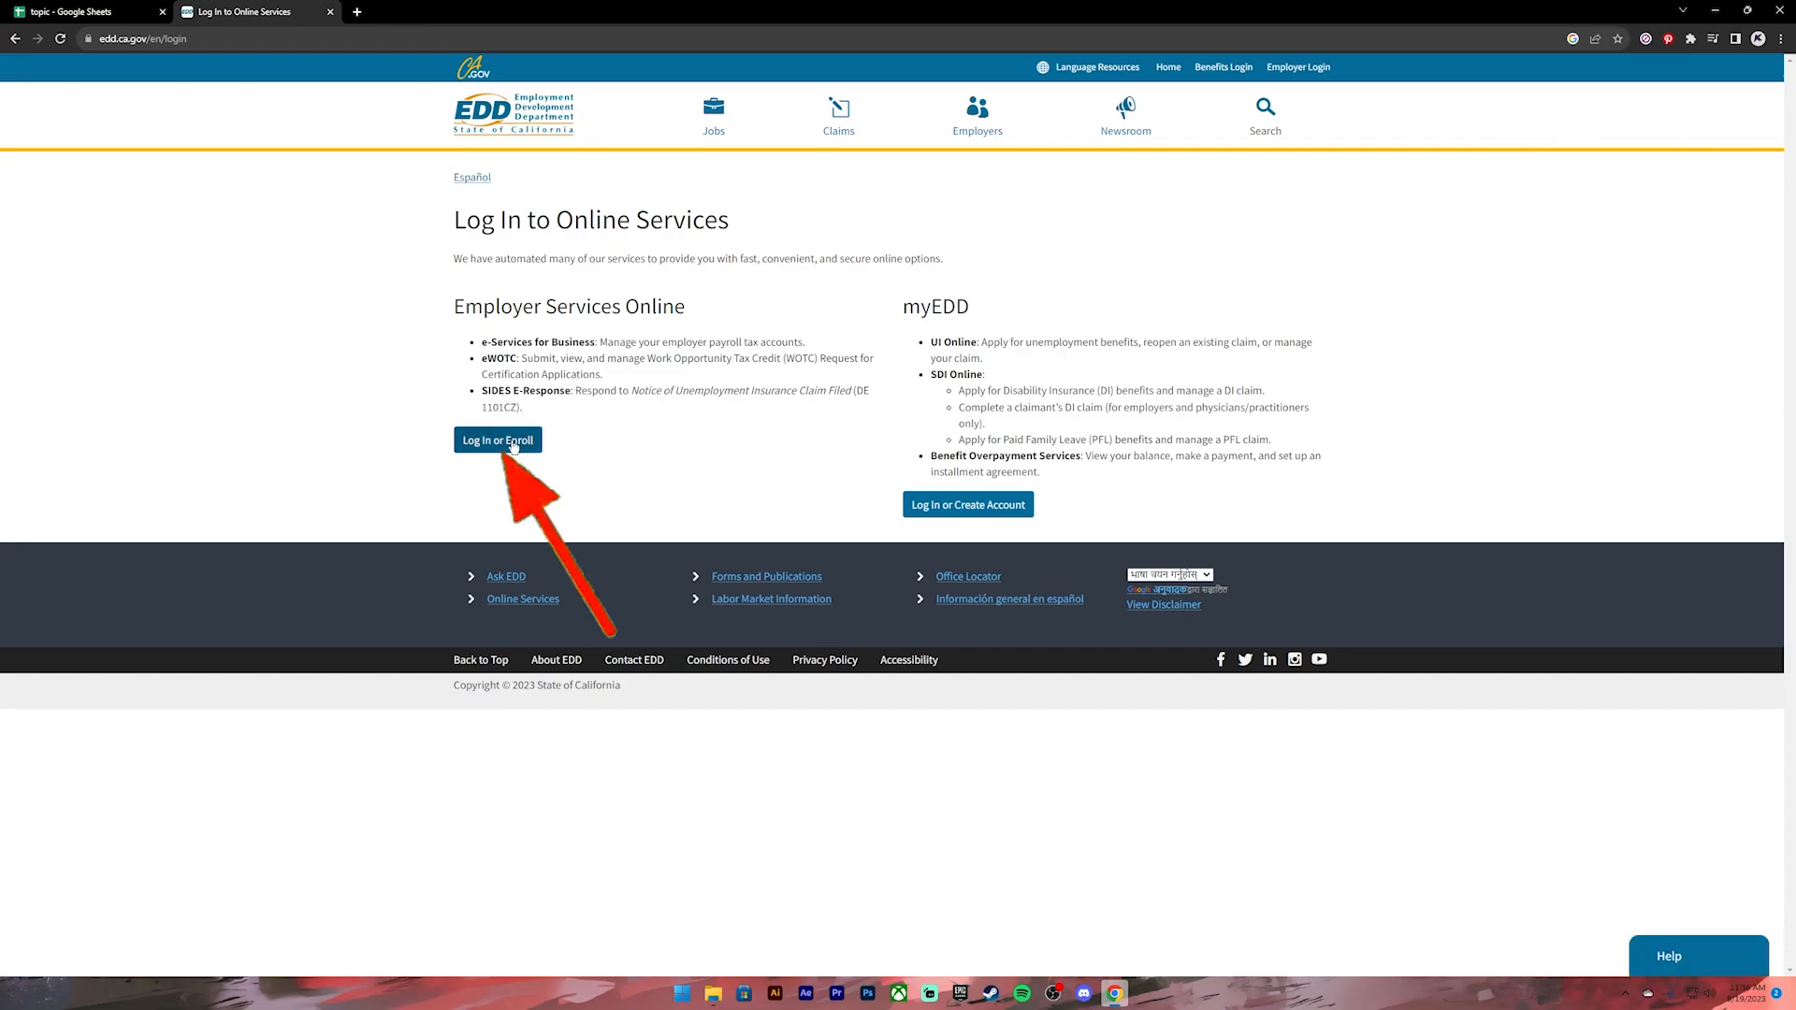
click(498, 439)
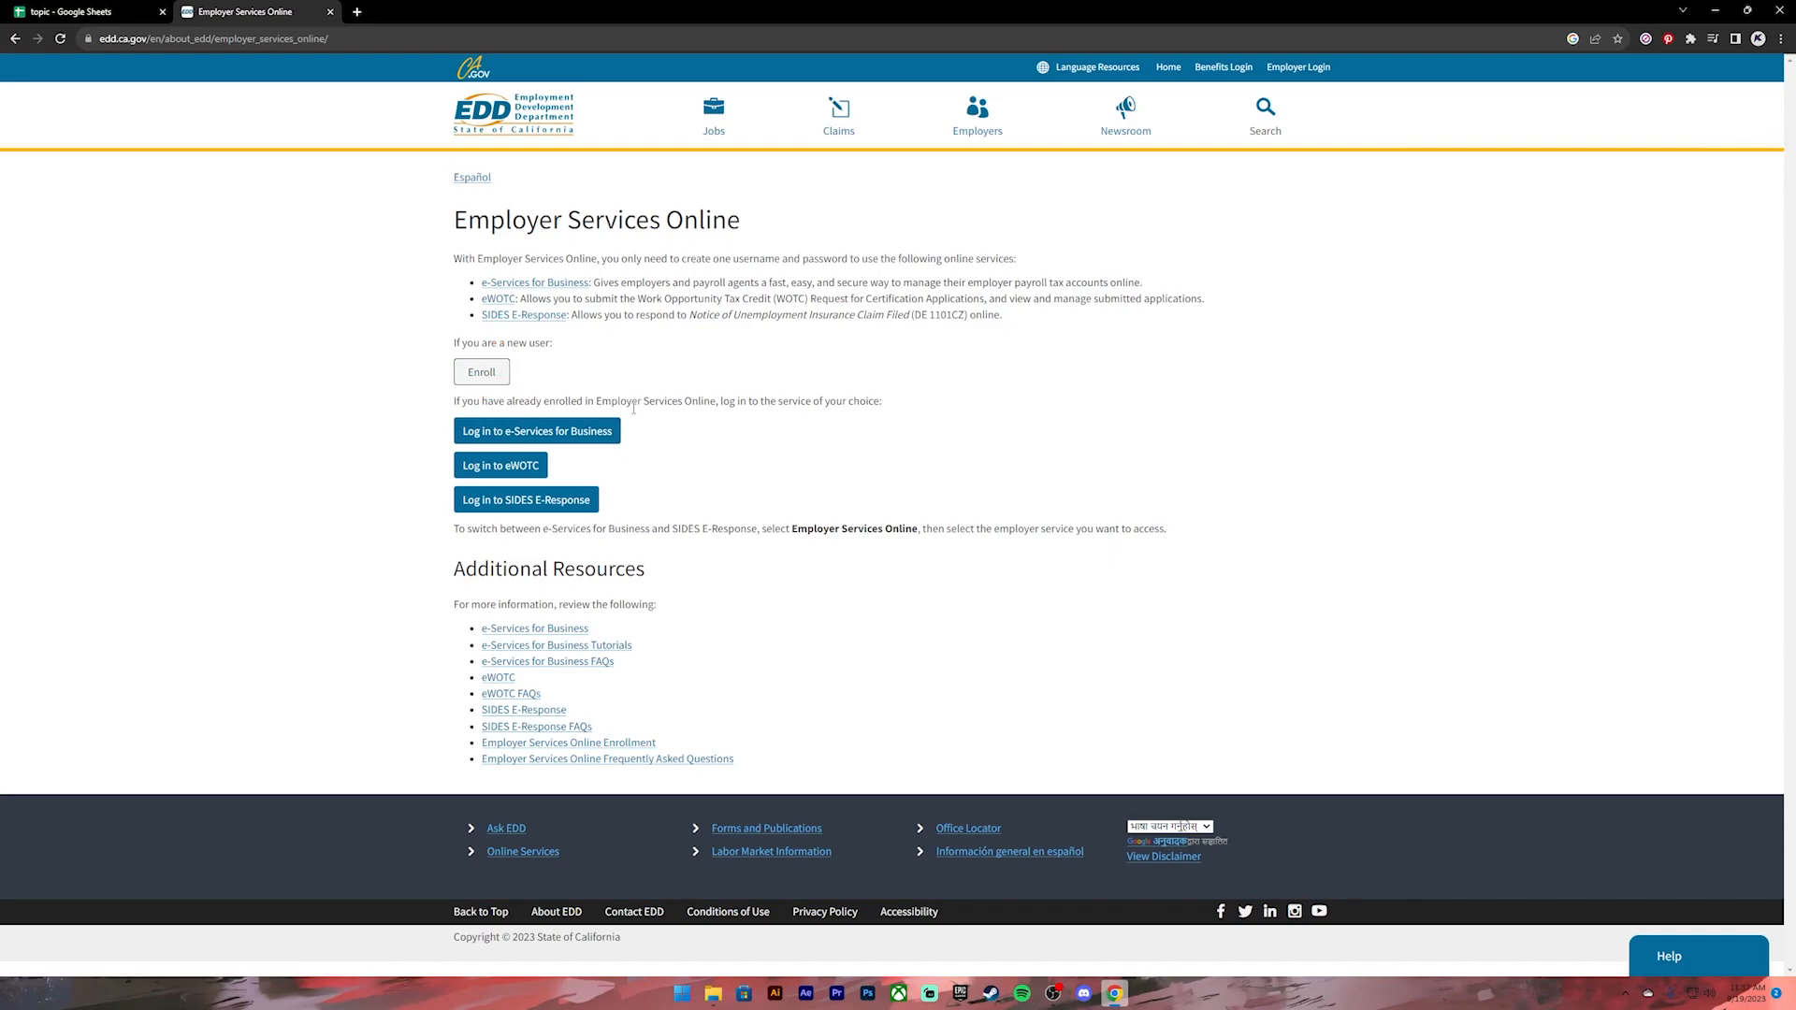
Reach the e-Services for Business login form with username and password fields.
click(537, 430)
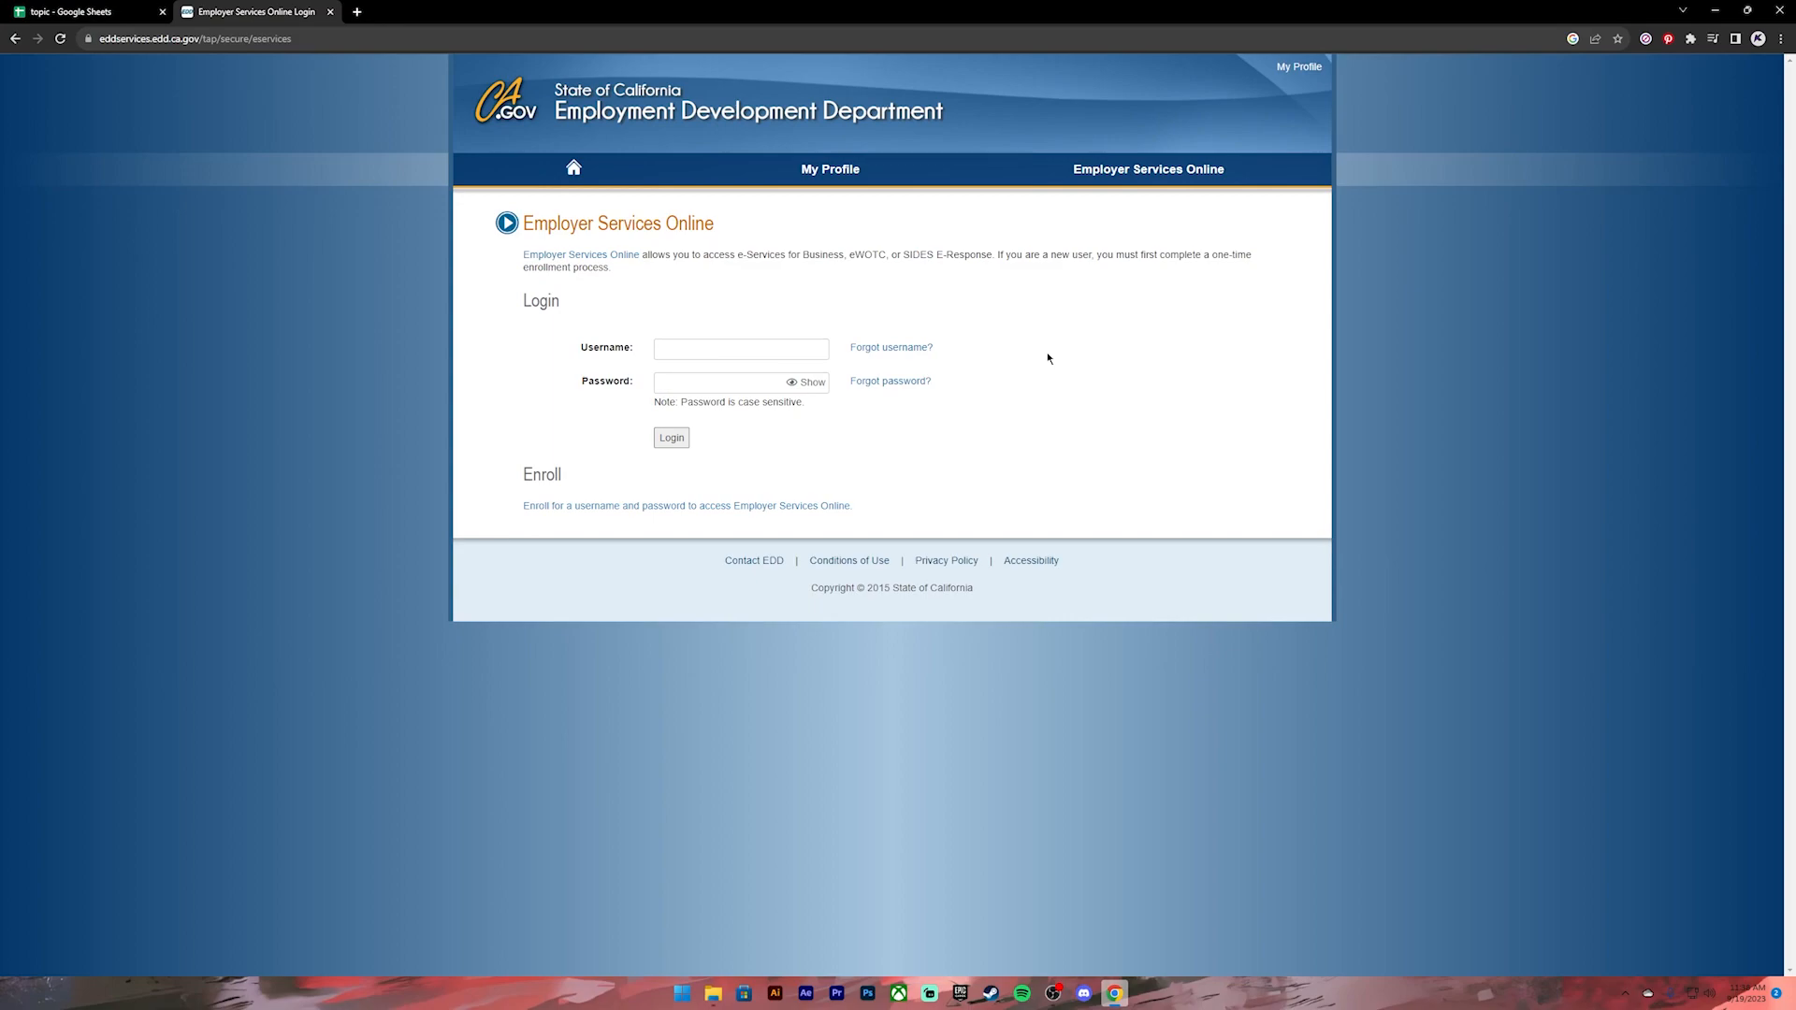
click(740, 348)
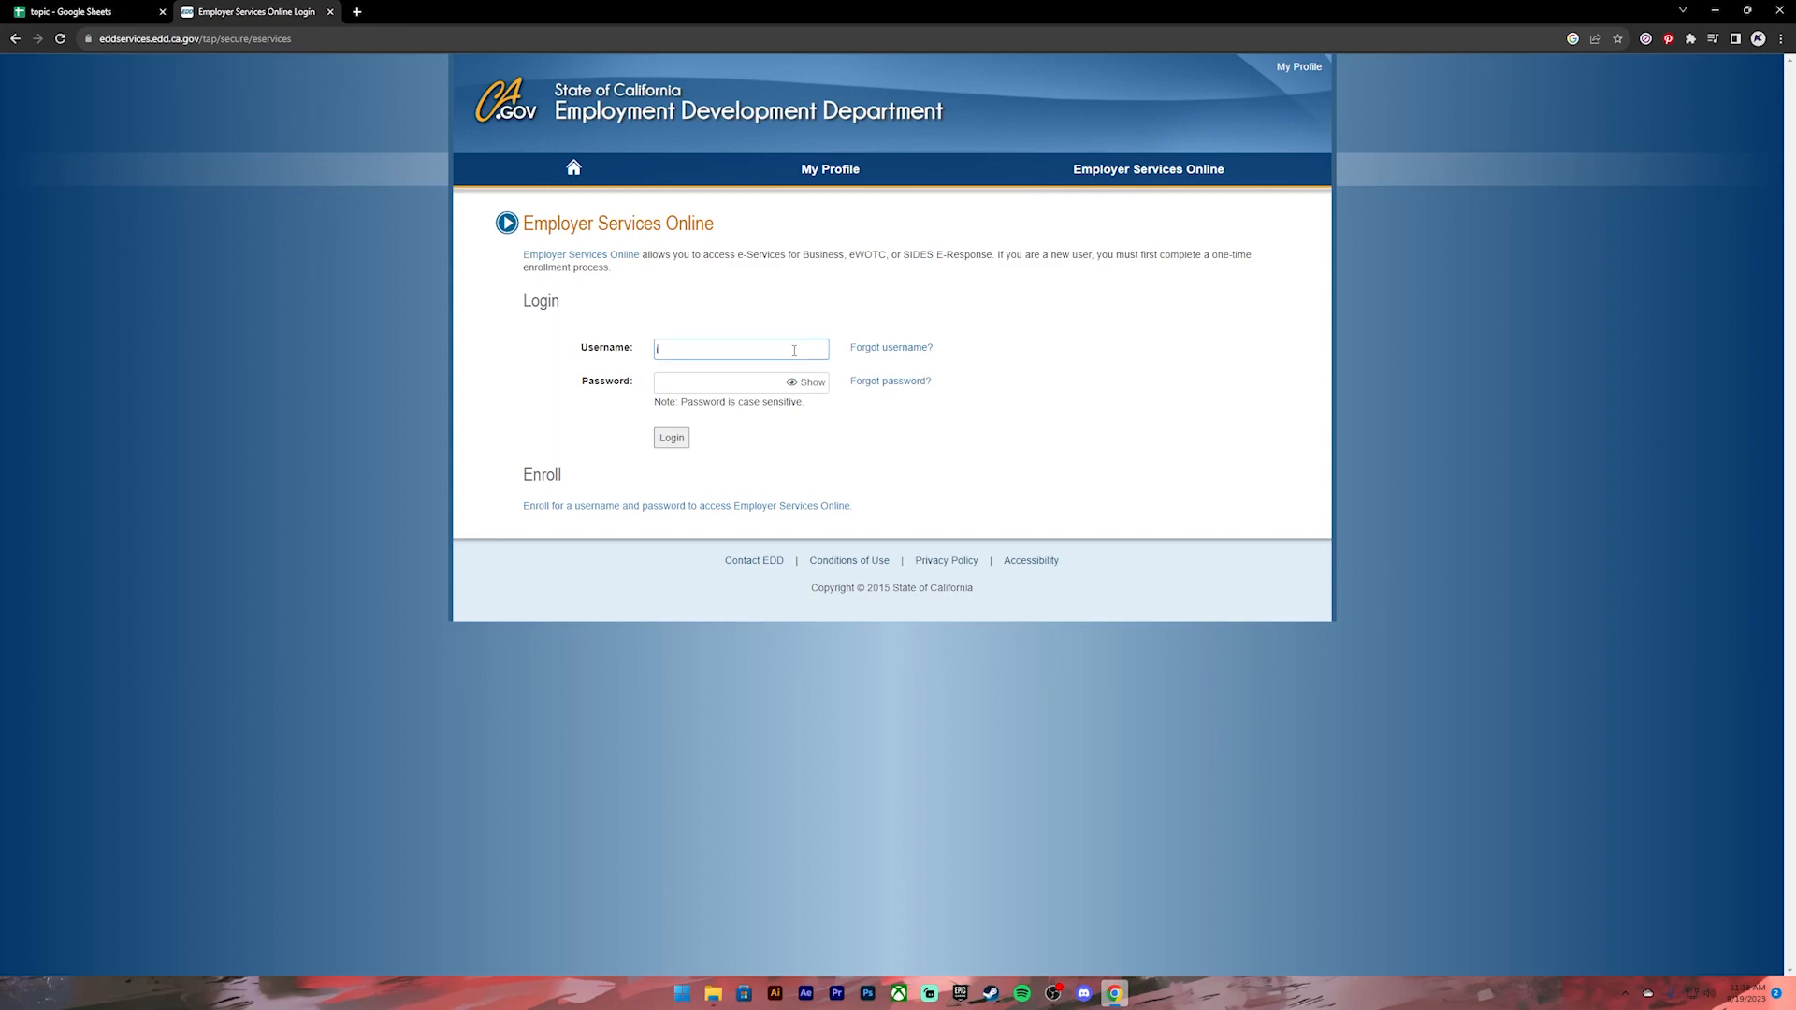
text(john123)
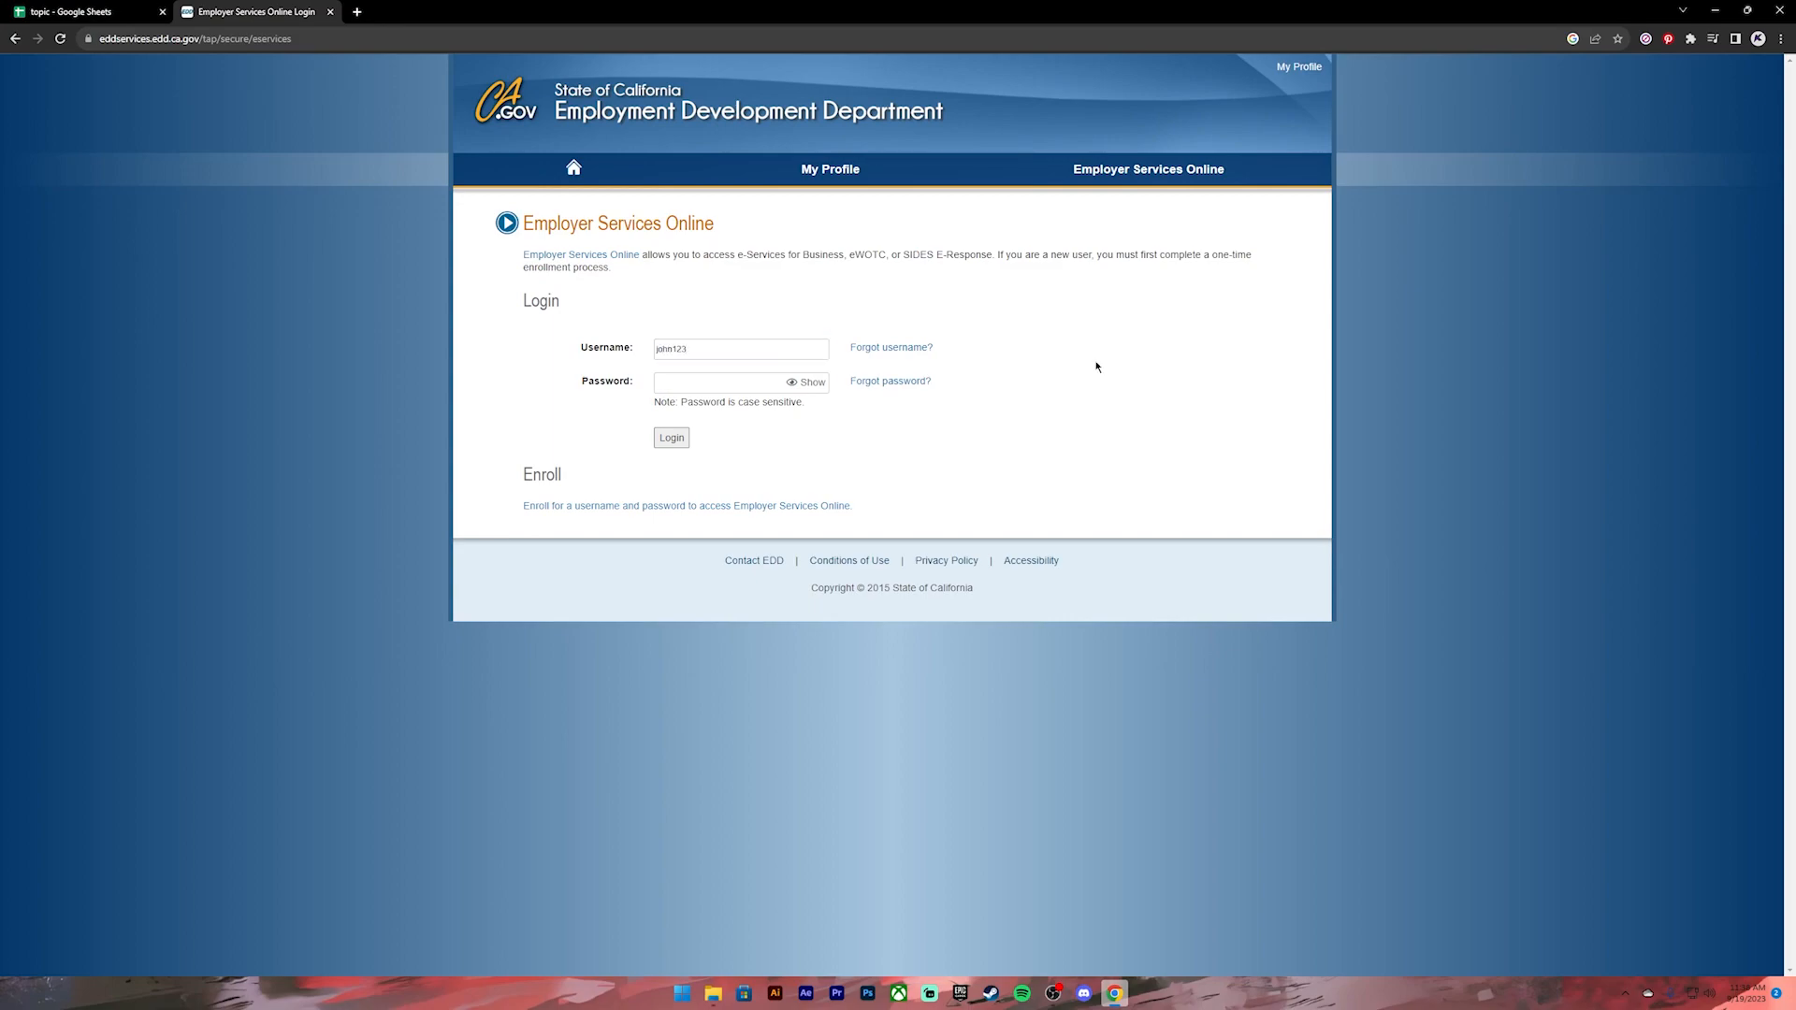
mouse_move(890, 348)
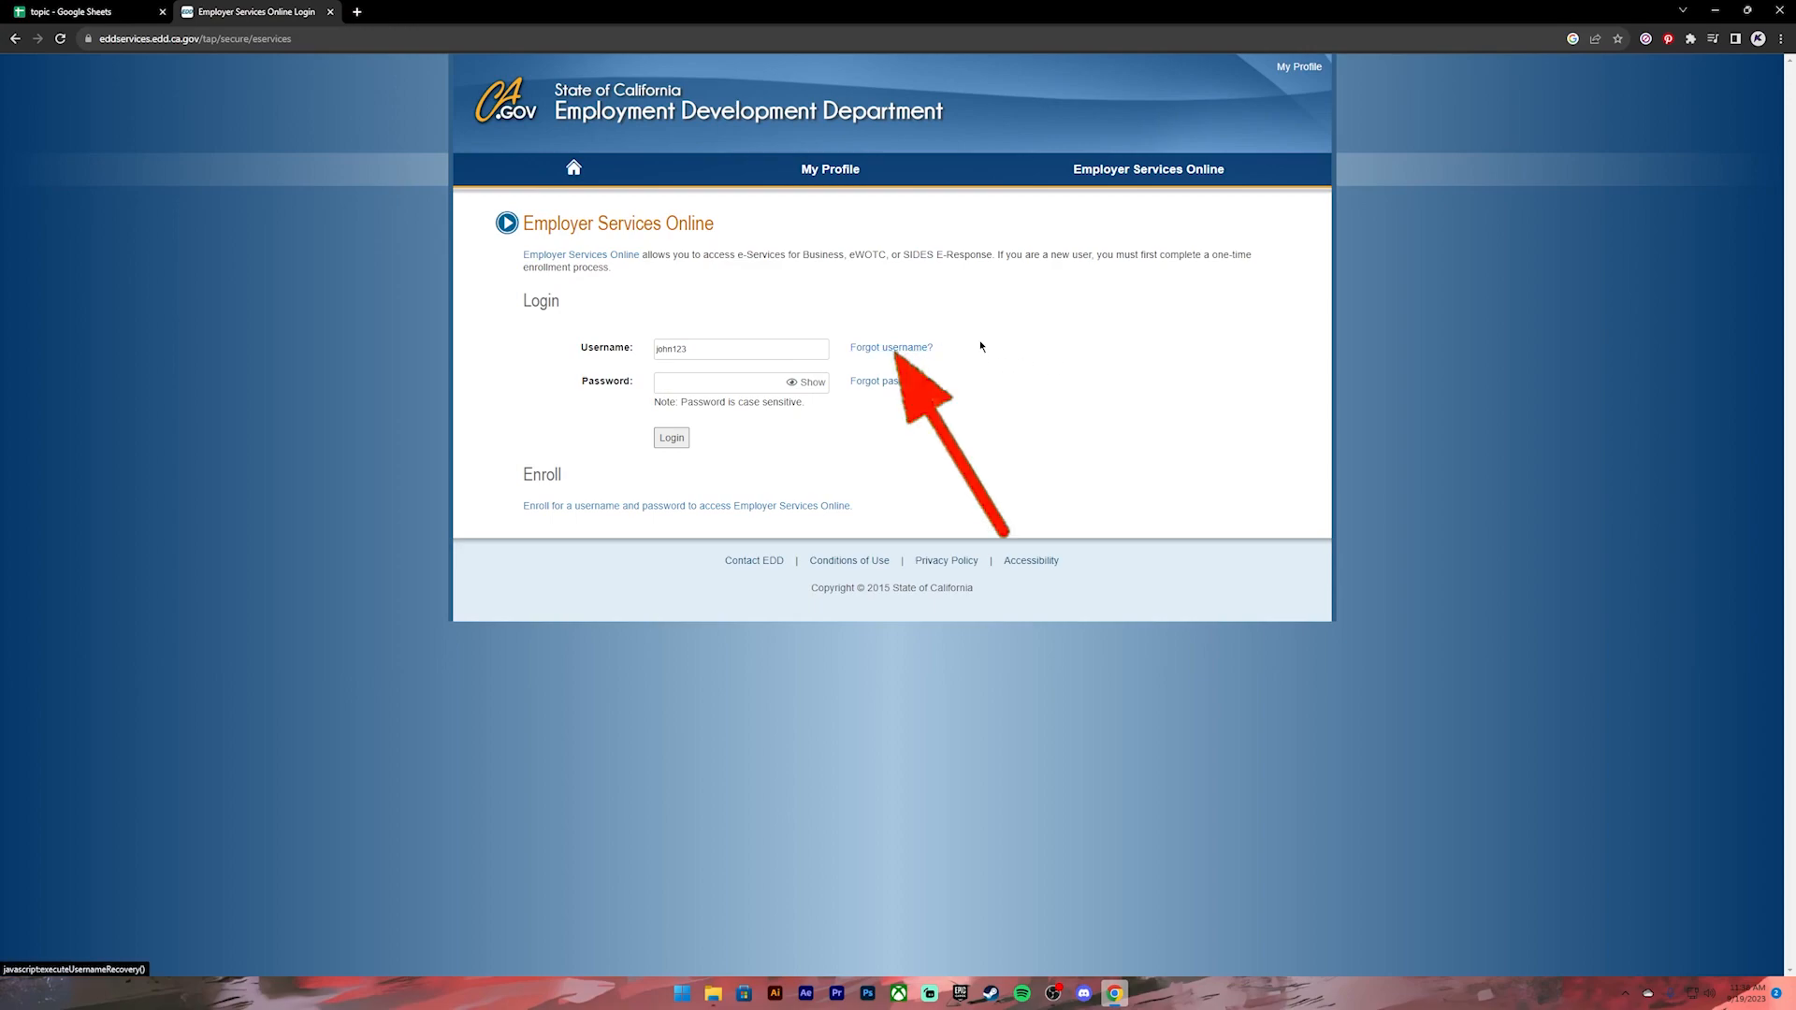
click(724, 381)
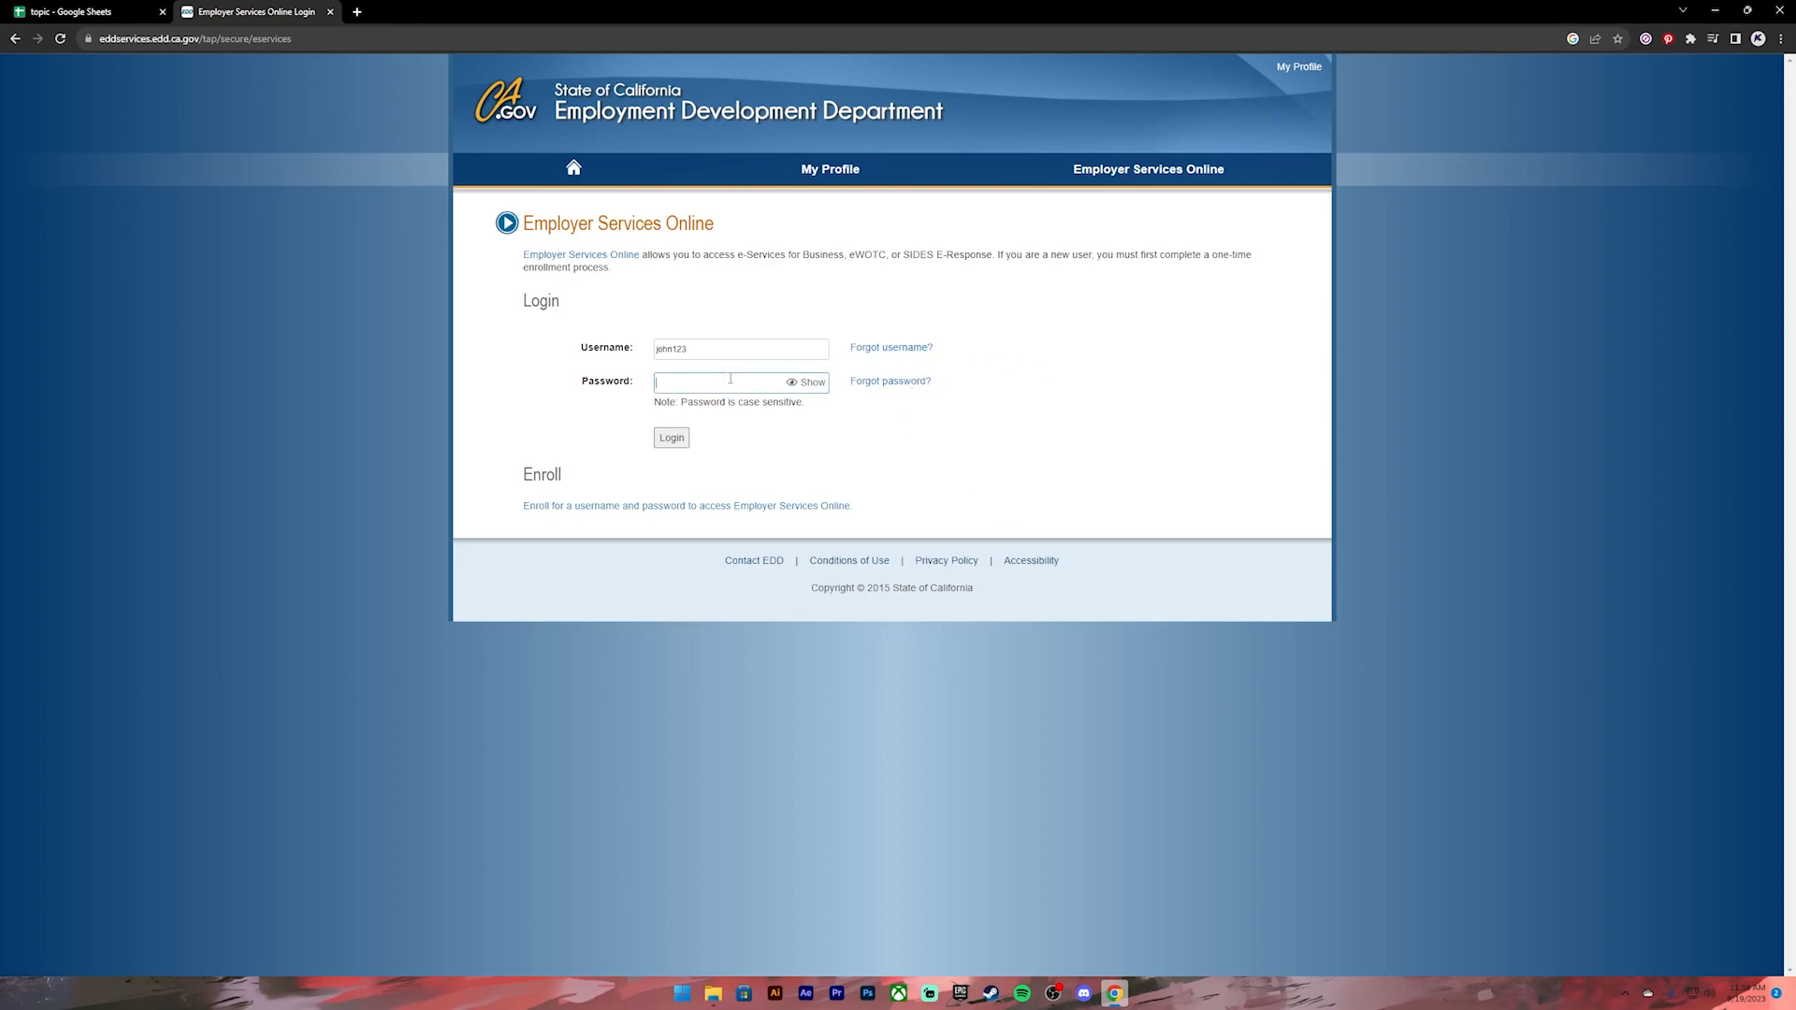
text(password)
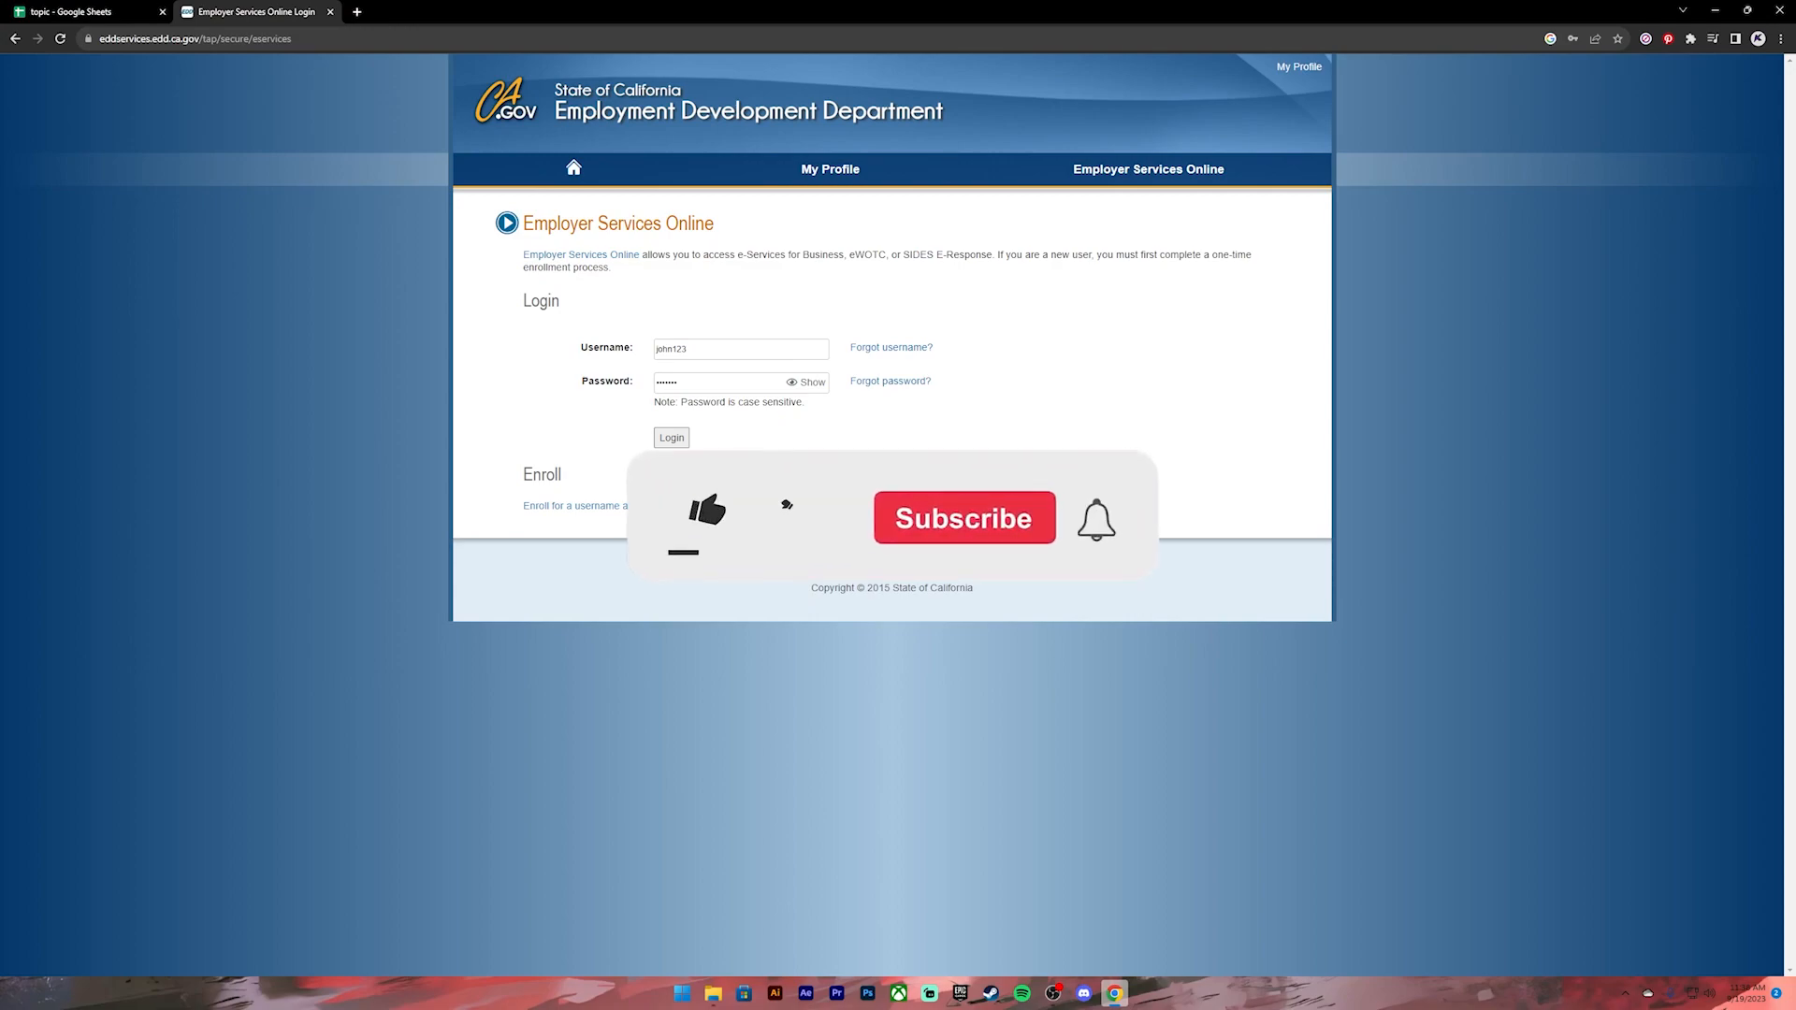
click(708, 510)
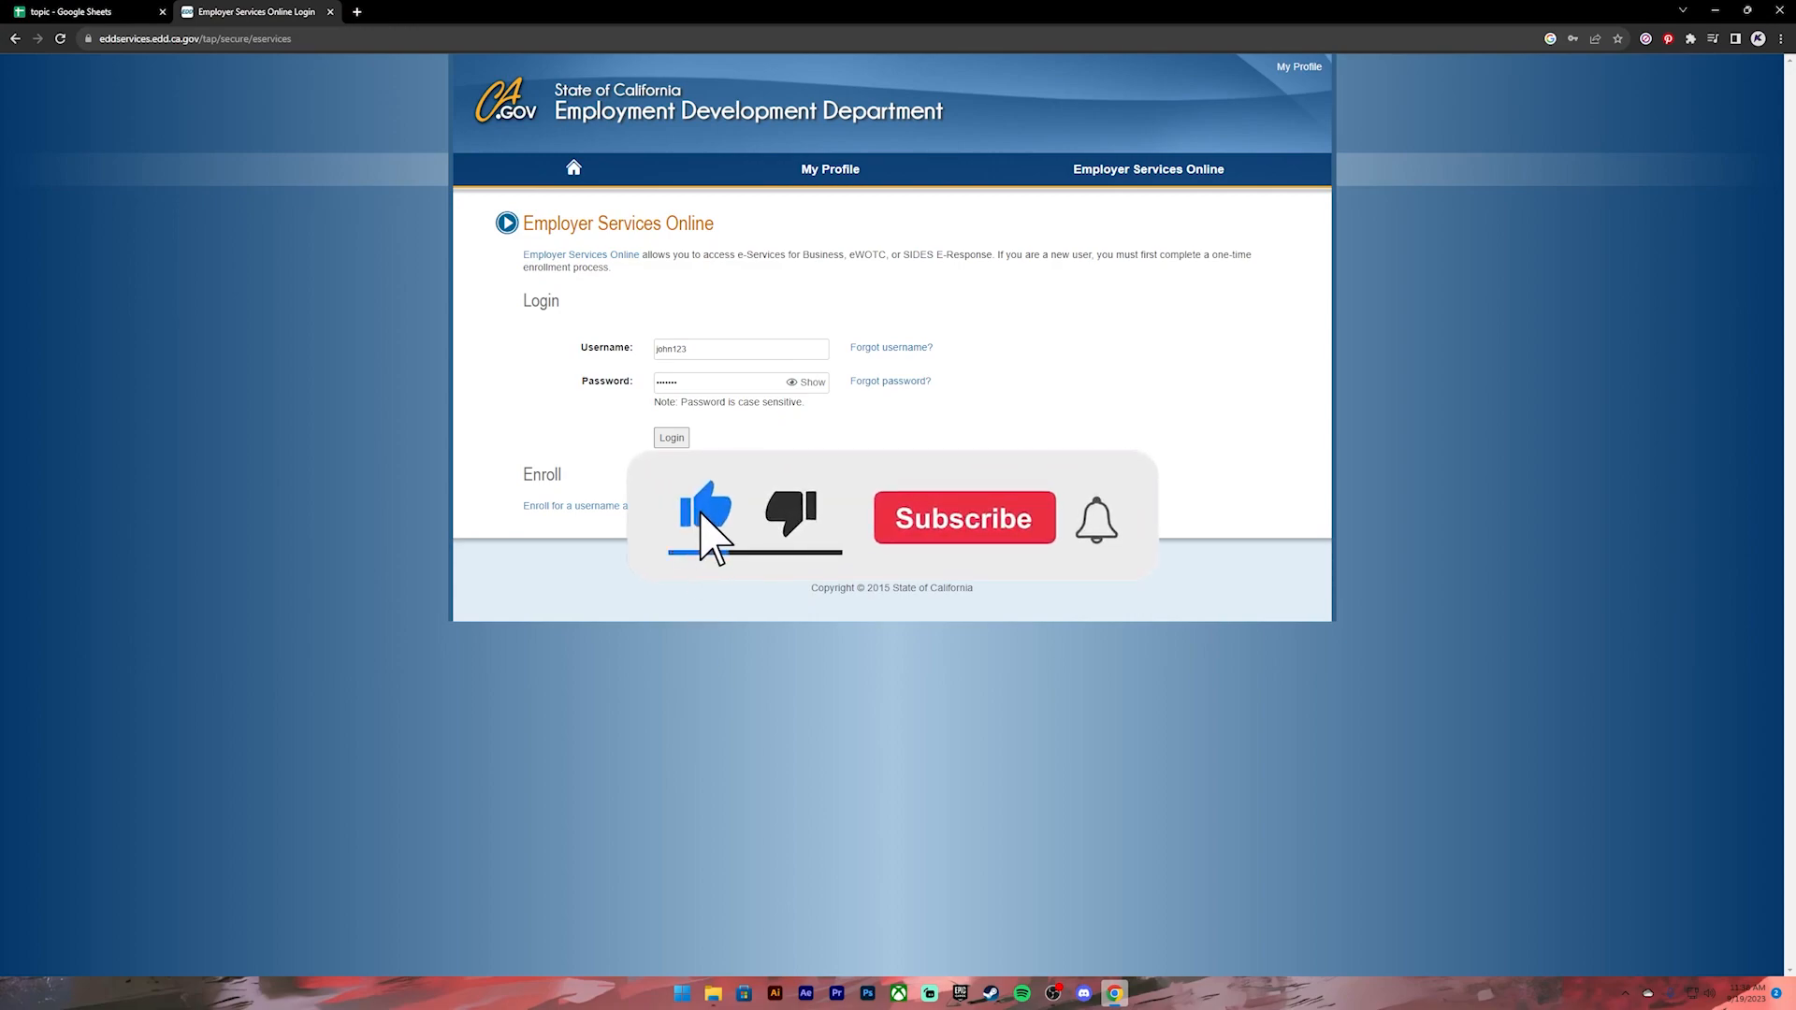
click(962, 519)
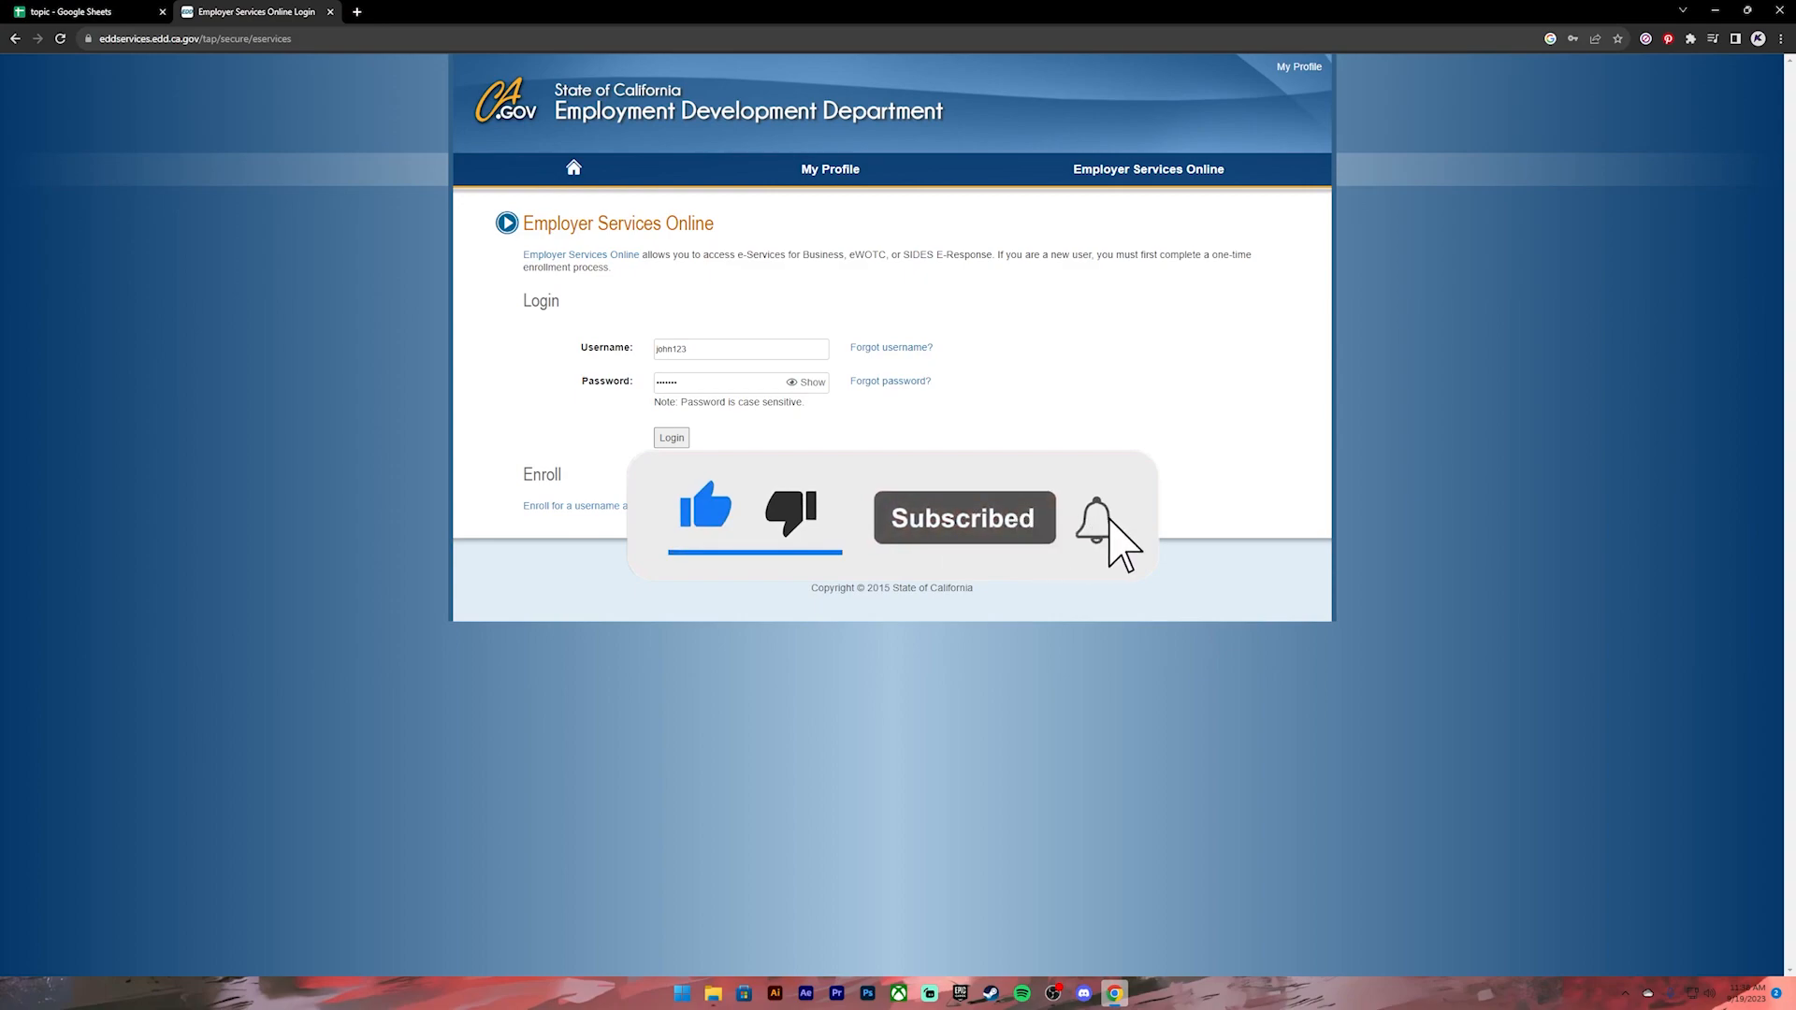